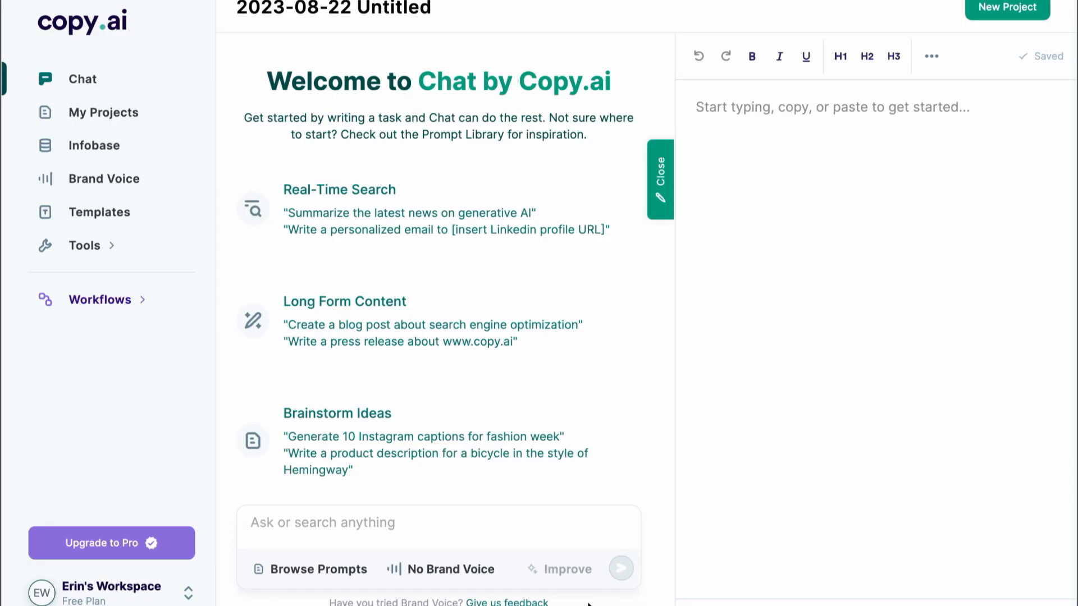
{"action": "mouse_move", "coordinate": [100, 212]}
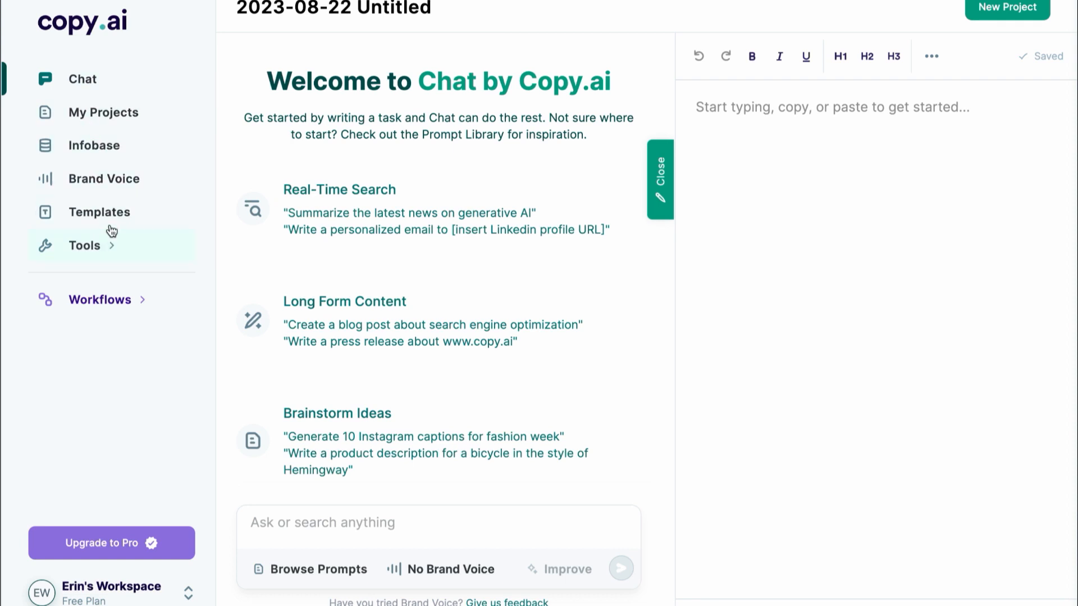
Step: Show the Social Media Content templates in the Templates gallery and browse them
{"action": "left_click", "coordinate": [100, 212]}
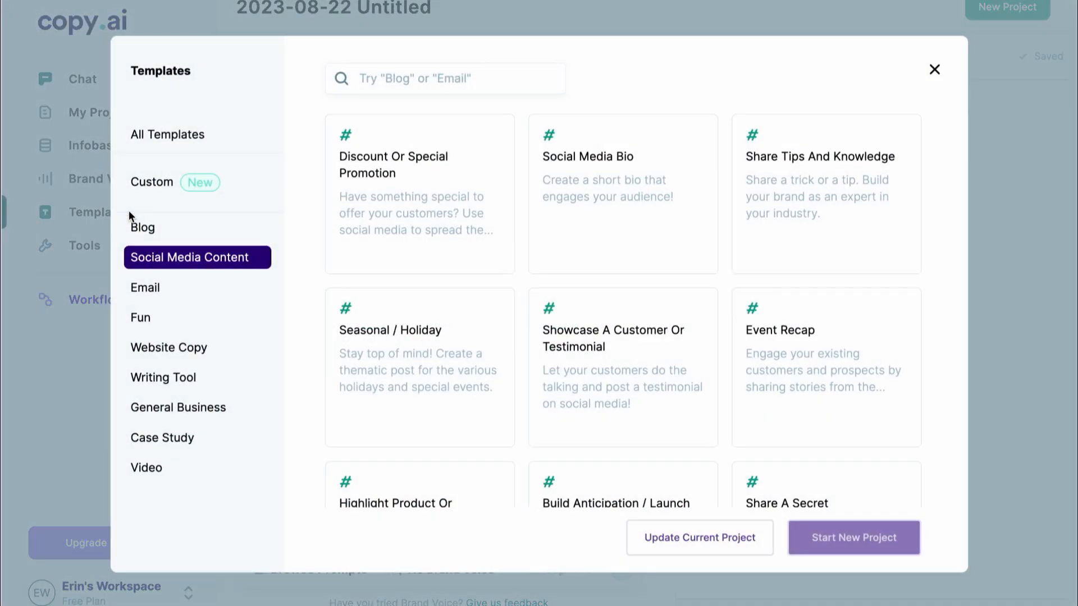
{"action": "left_click", "coordinate": [445, 78]}
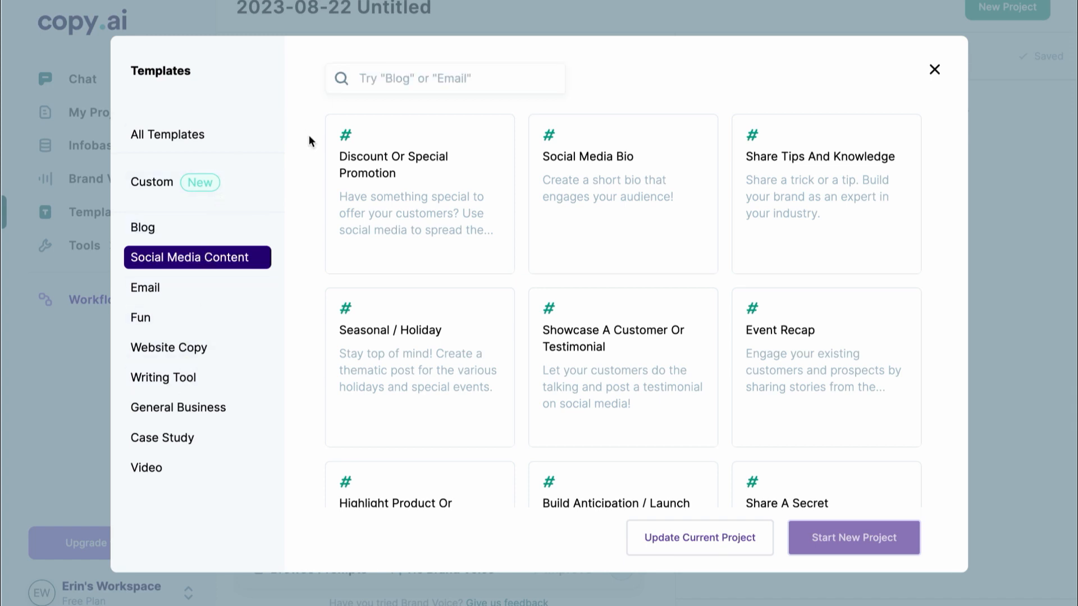
{"action": "mouse_move", "coordinate": [226, 267]}
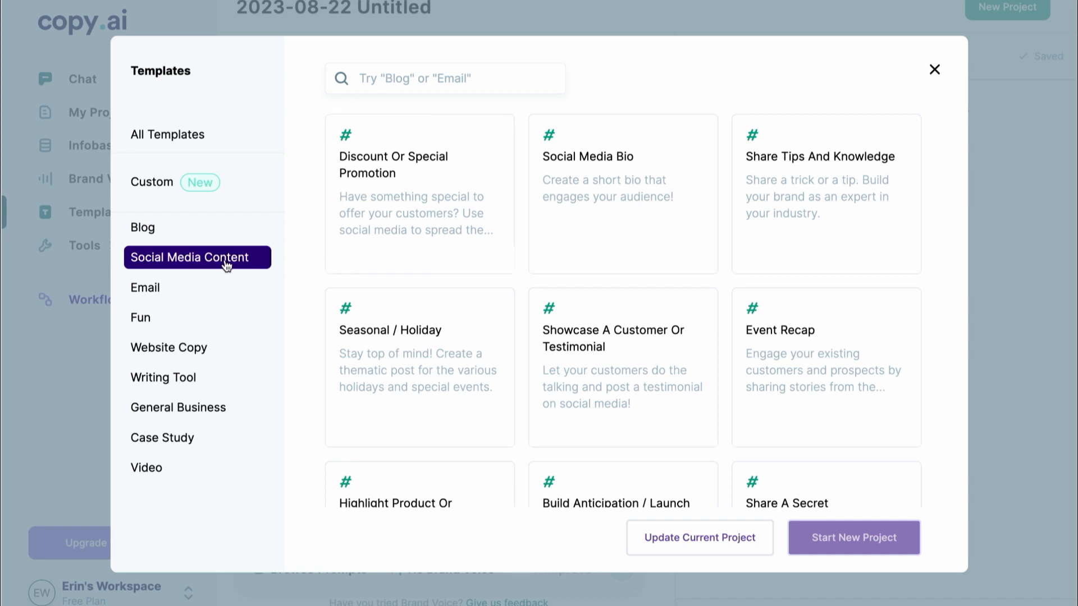
{"action": "scroll", "scroll_direction": "down", "scroll_amount": 3}
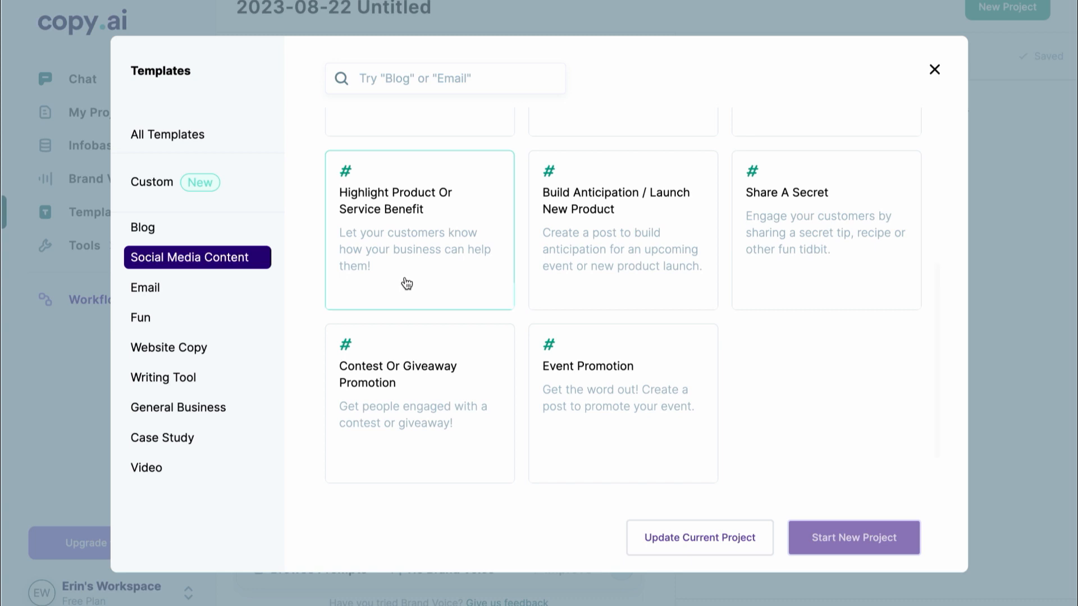
{"action": "mouse_move", "coordinate": [631, 260]}
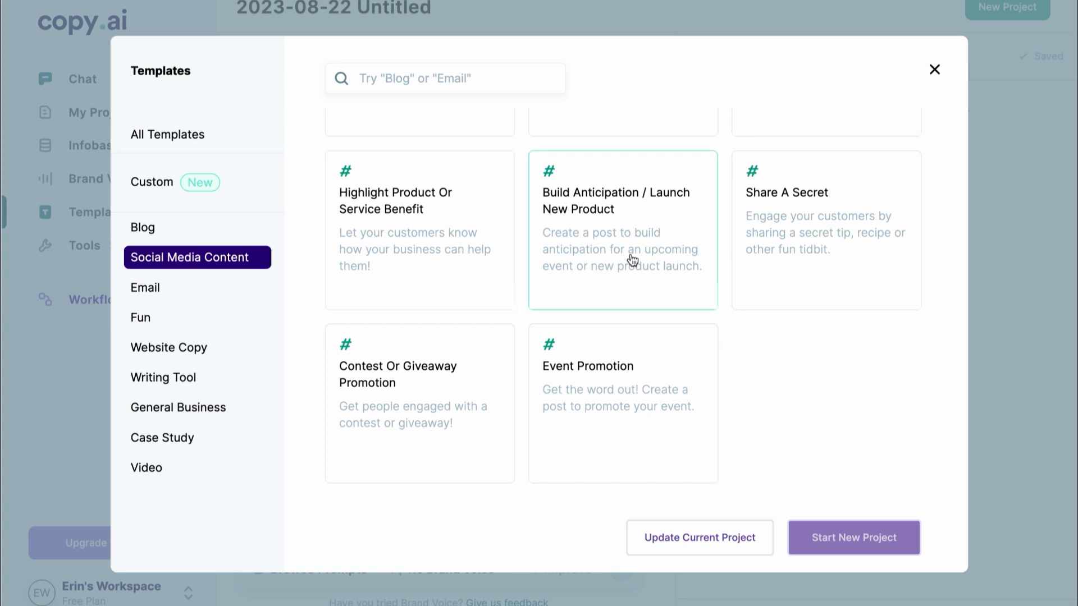
{"action": "scroll", "scroll_direction": "down", "scroll_amount": 3}
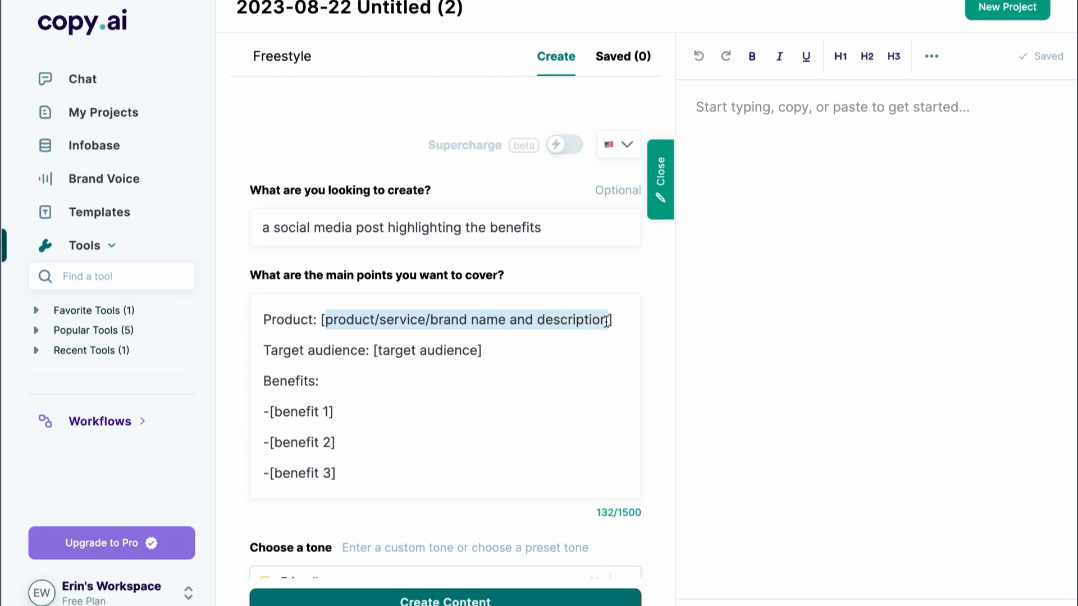
Step: Describe a white hardshell suitcase for rich travelers who prefer form and minimal style
{"action": "type", "text": "white hardshell suitcase]"}
{"action": "left_click", "coordinate": [373, 350]}
{"action": "type", "text": "youn"}
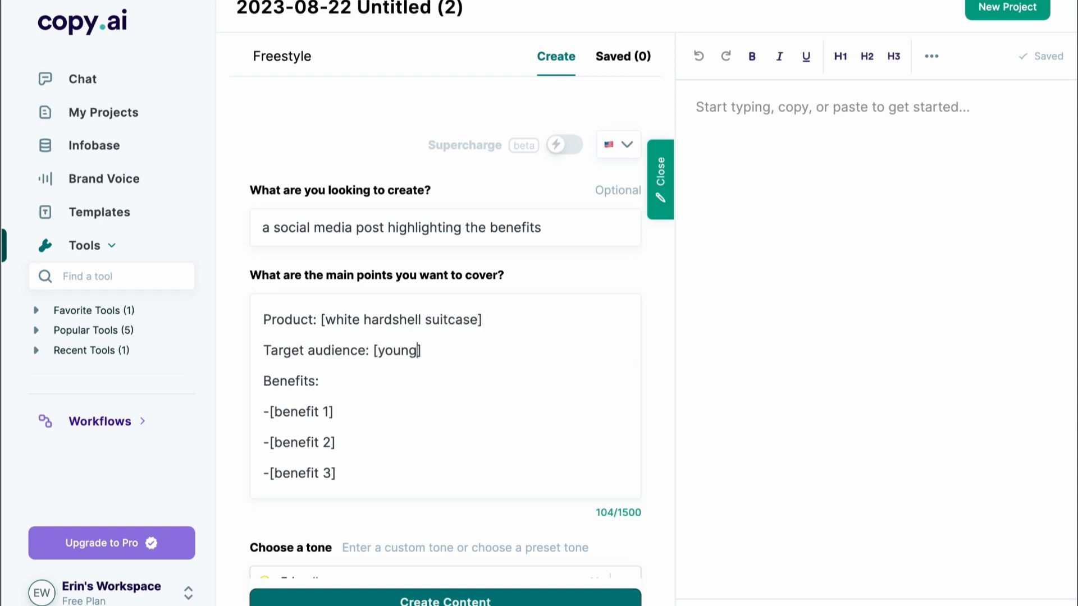
{"action": "type", "text": ", ri"}
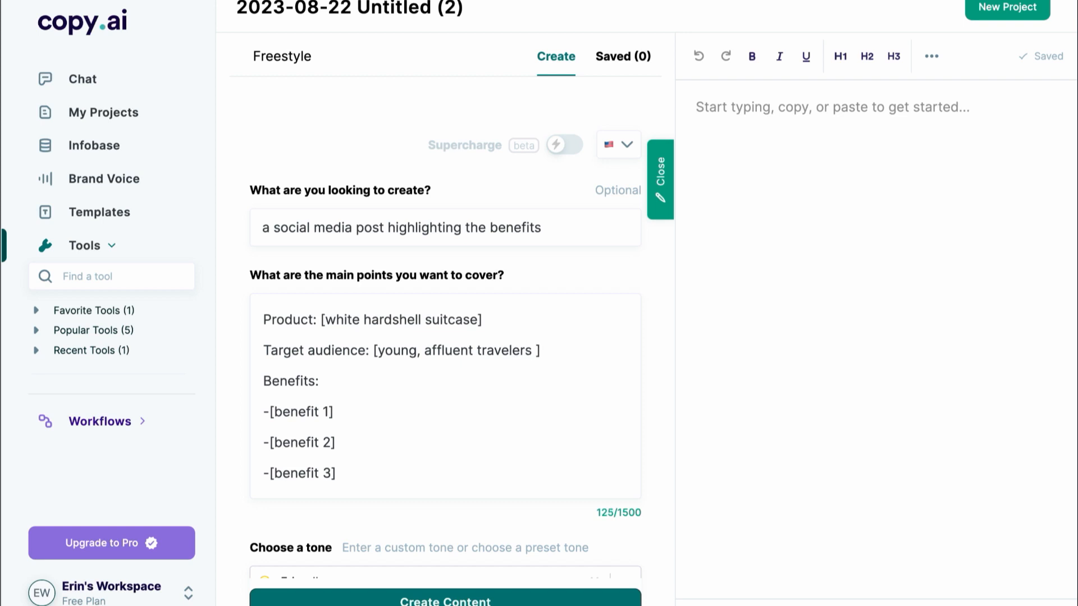
{"action": "type", "text": "who prefer"}
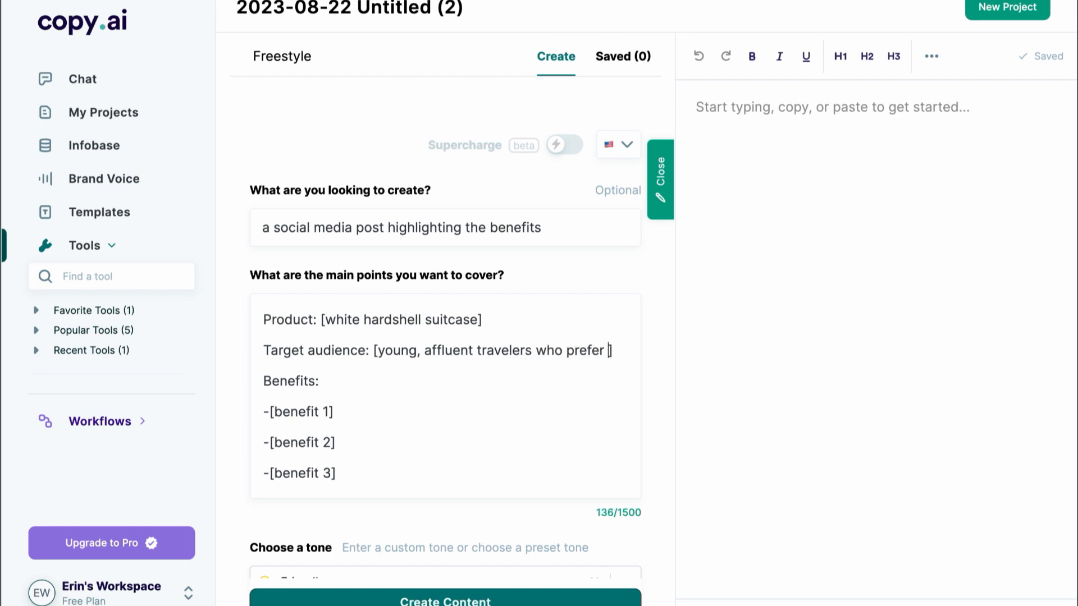
{"action": "type", "text": "form"}
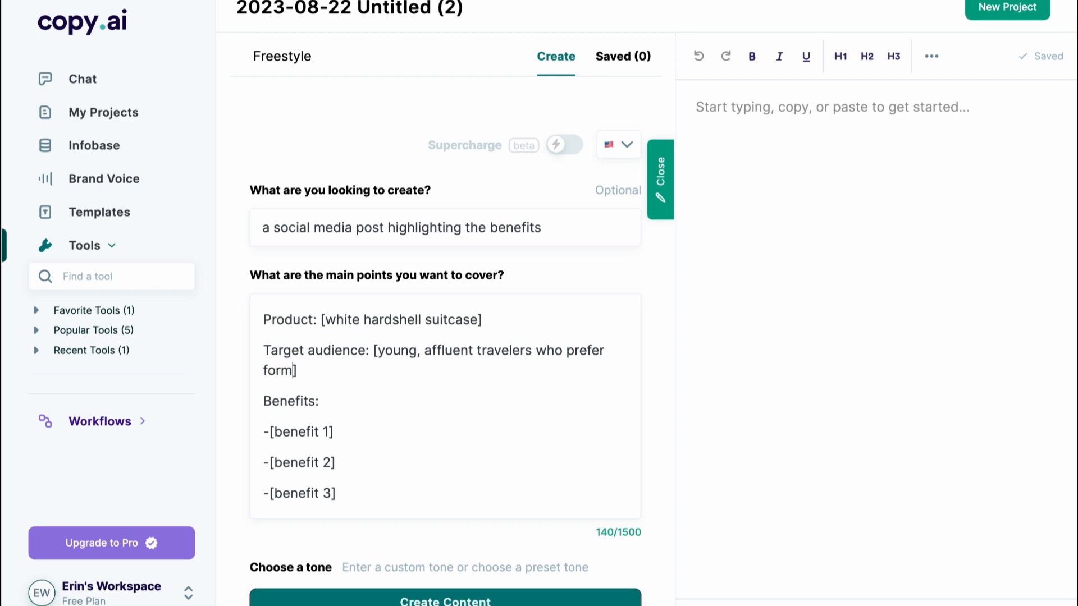
{"action": "type", "text": "and minimal"}
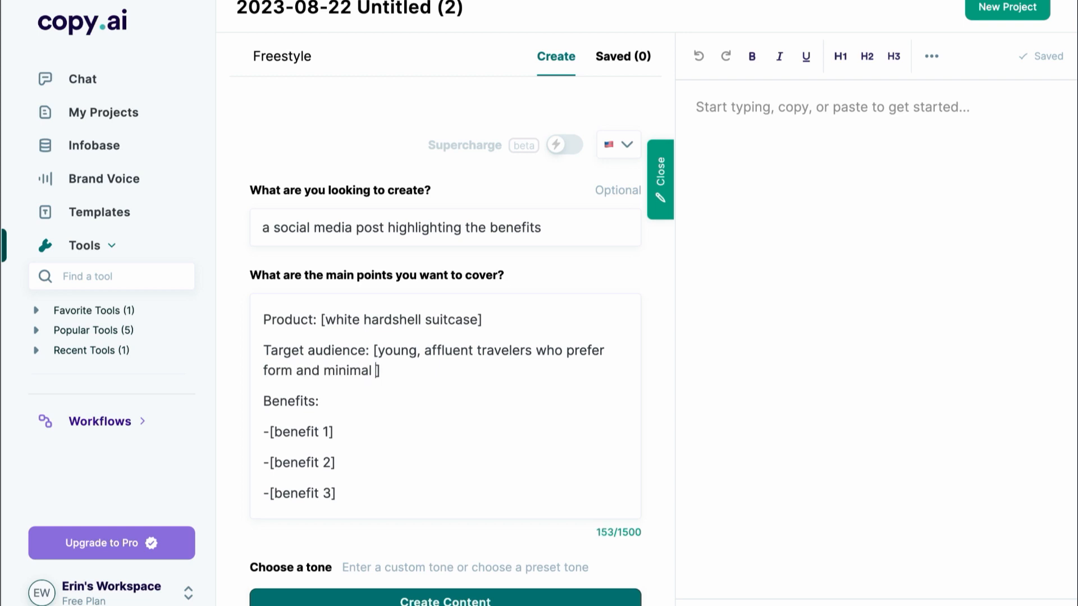
{"action": "type", "text": "style"}
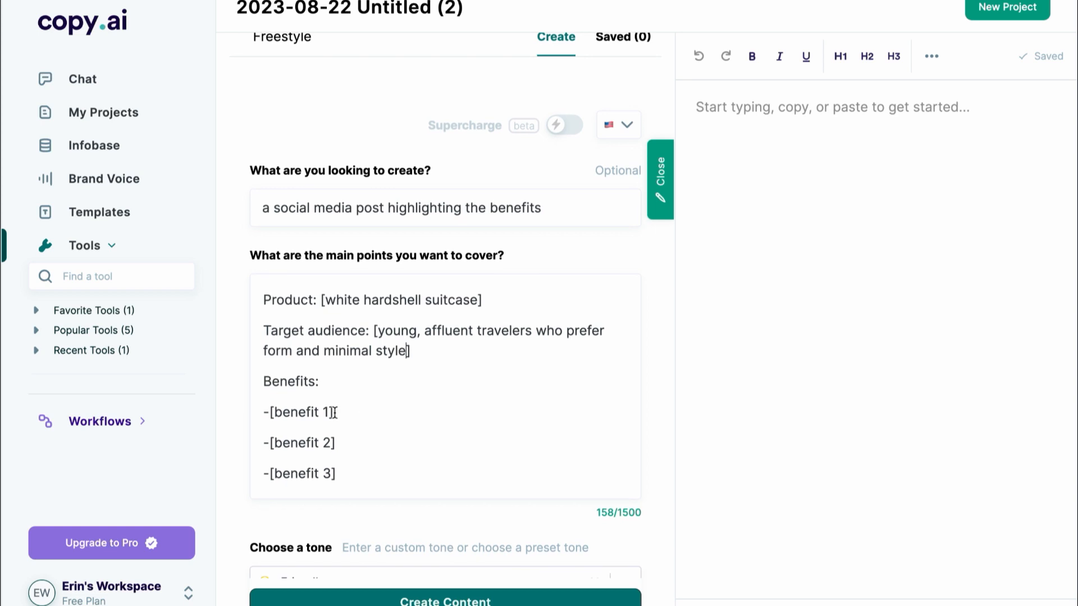
Step: Replace the first benefit placeholder with large interior storage for carrying
{"action": "double_click", "coordinate": [299, 413]}
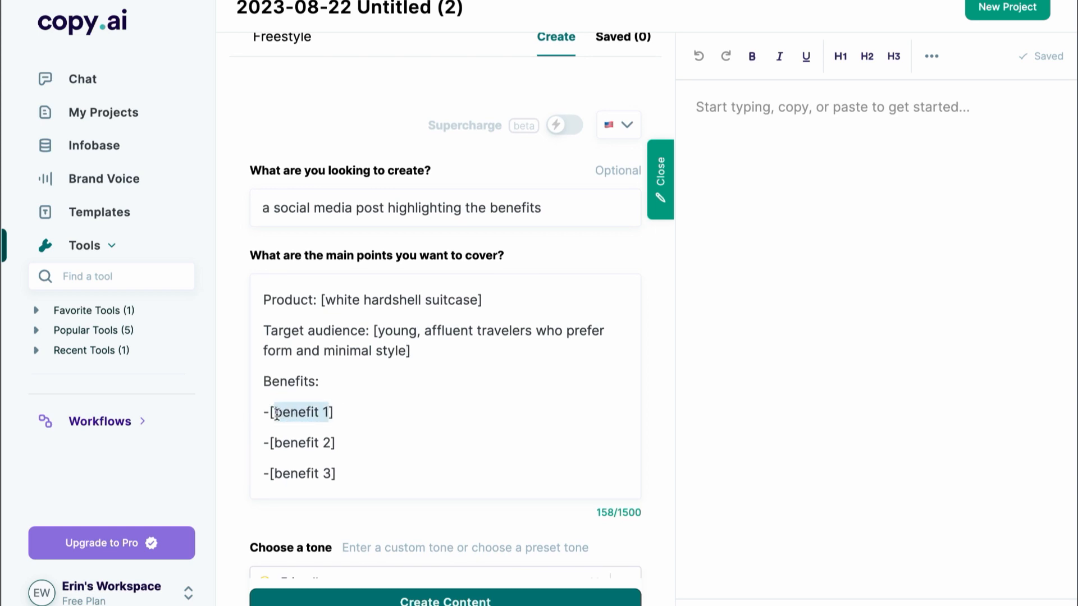
{"action": "type", "text": "hard exterior"}
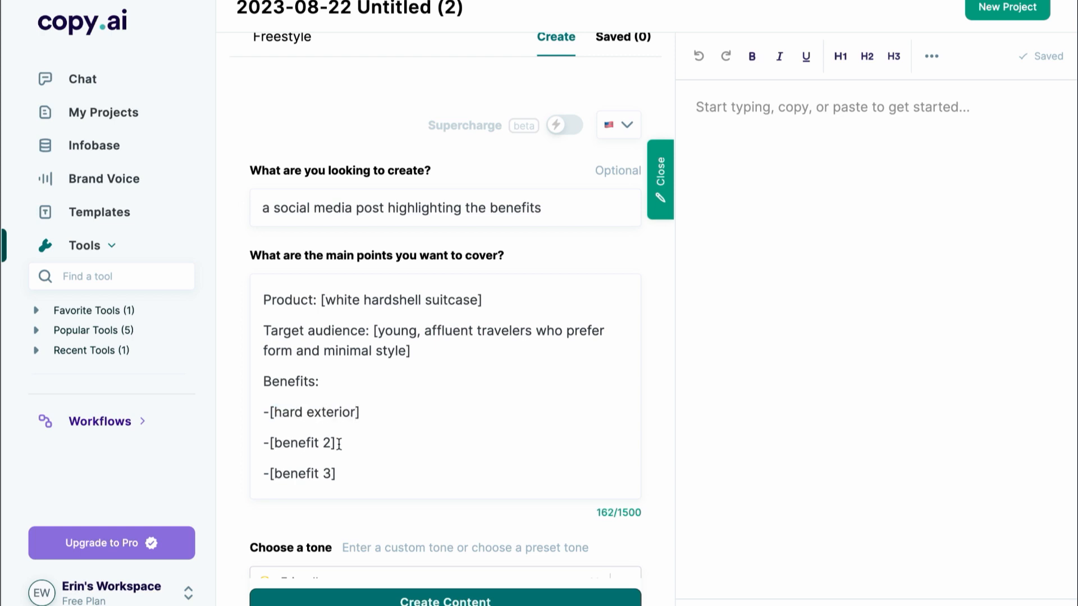
{"action": "type", "text": "large interior storage for cary"}
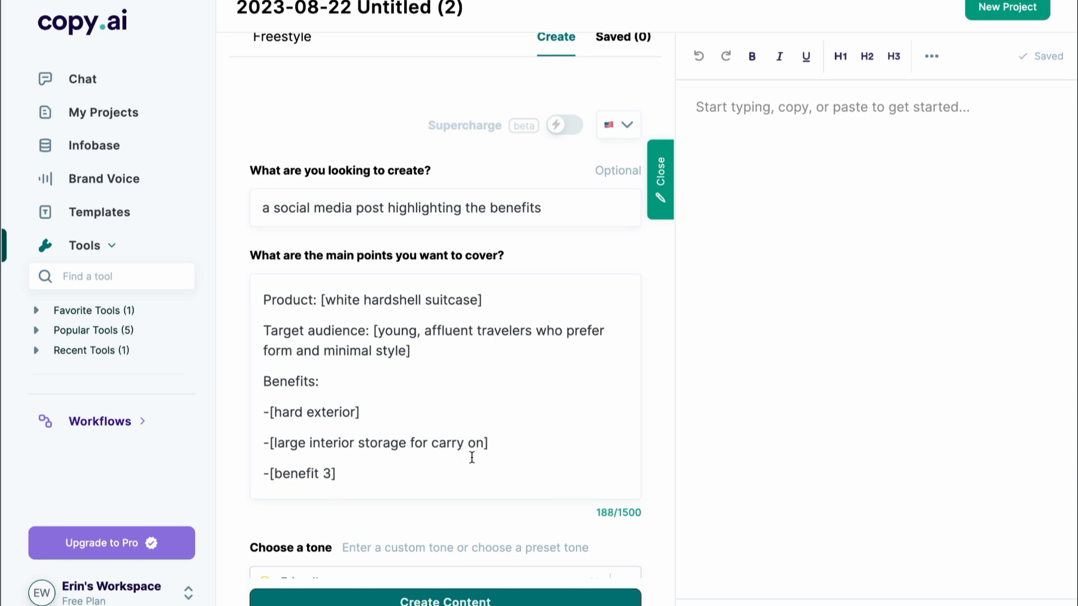
{"action": "key", "text": "Backspace"}
{"action": "type", "text": "charing ports in bag for charging phones"}
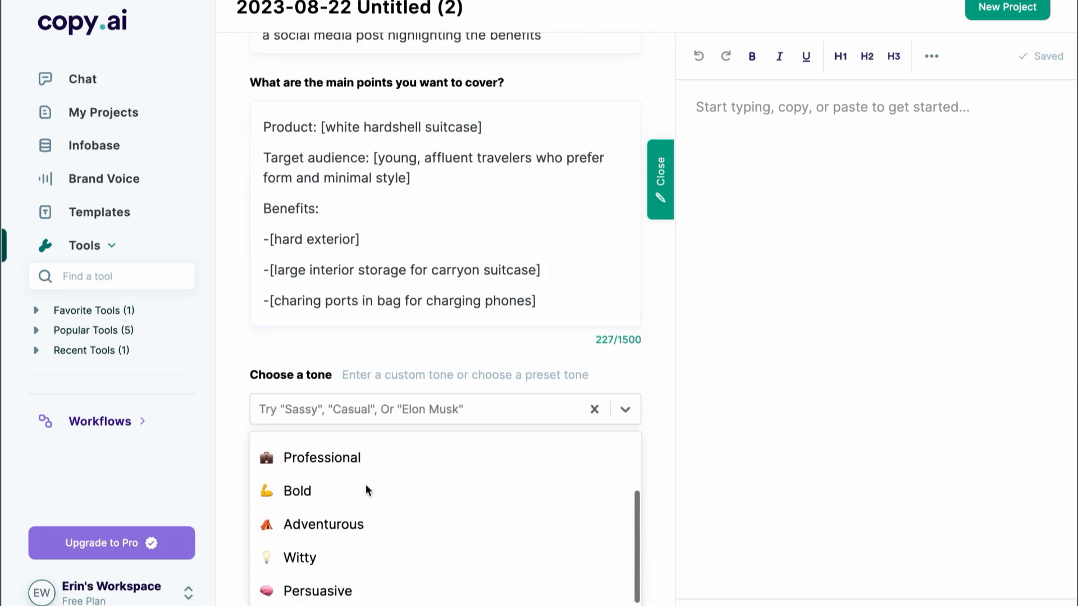
{"action": "scroll", "scroll_direction": "down", "scroll_amount": 3}
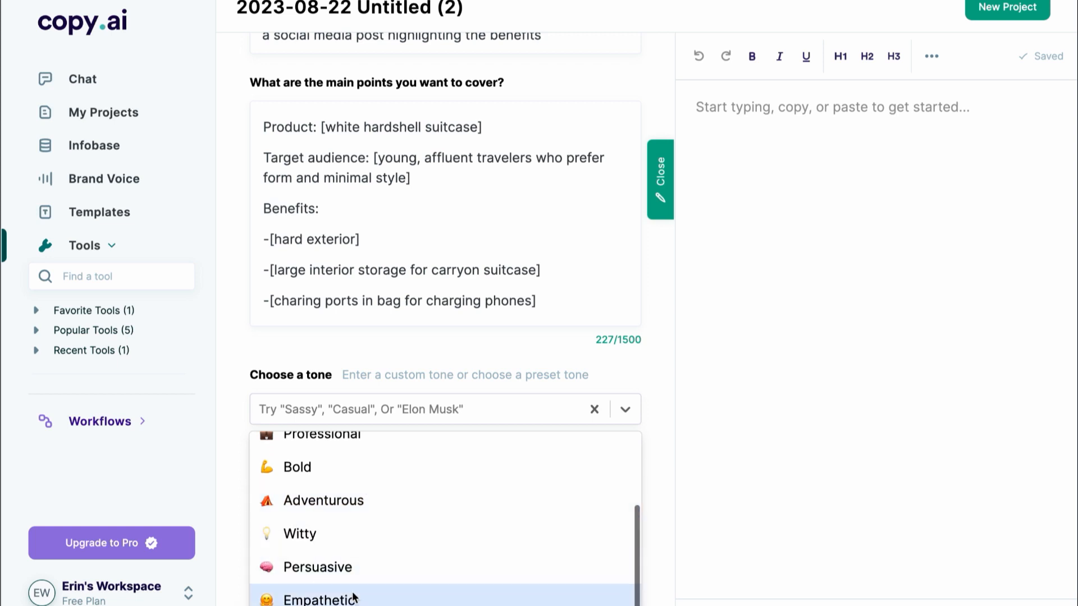
{"action": "scroll", "scroll_direction": "up", "scroll_amount": 3}
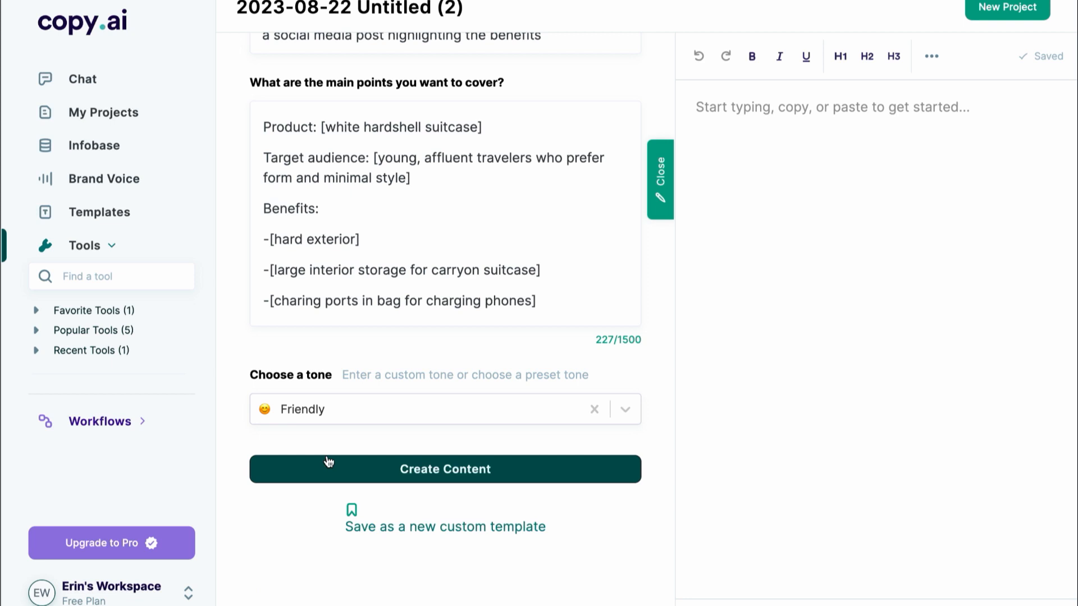
Step: Generate the suitcase post from the brief and scroll through the generated copy
{"action": "left_click", "coordinate": [445, 469]}
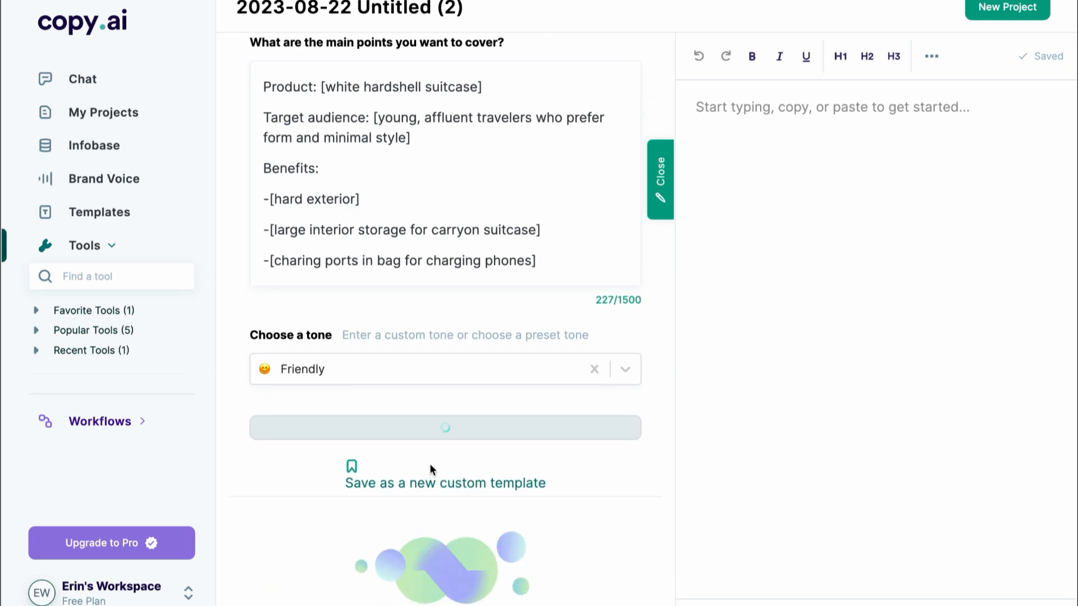
{"action": "left_click", "coordinate": [444, 427]}
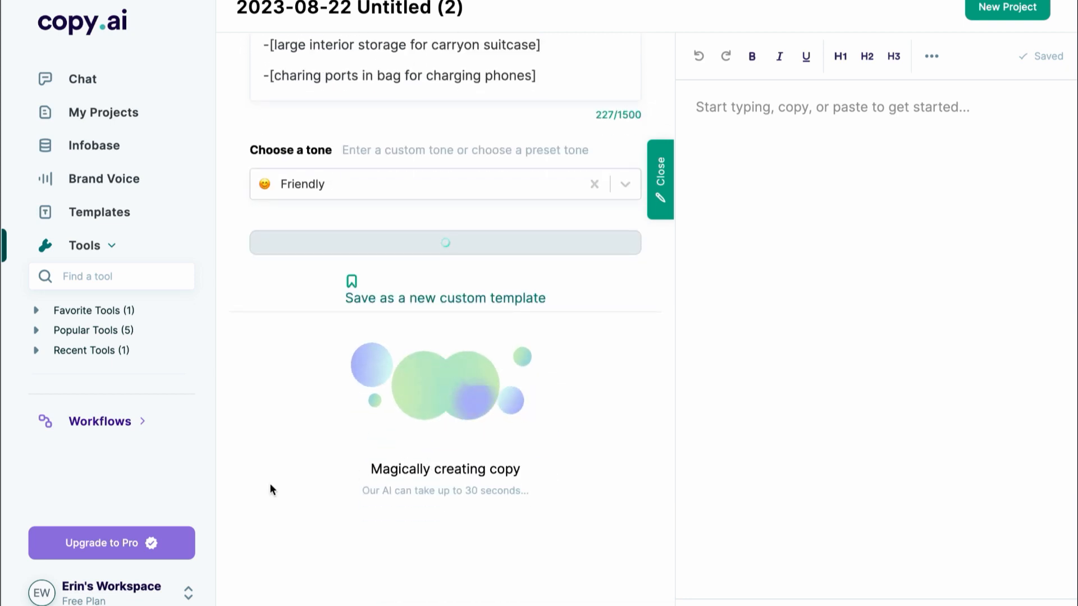
{"action": "scroll", "scroll_direction": "down", "scroll_amount": 3}
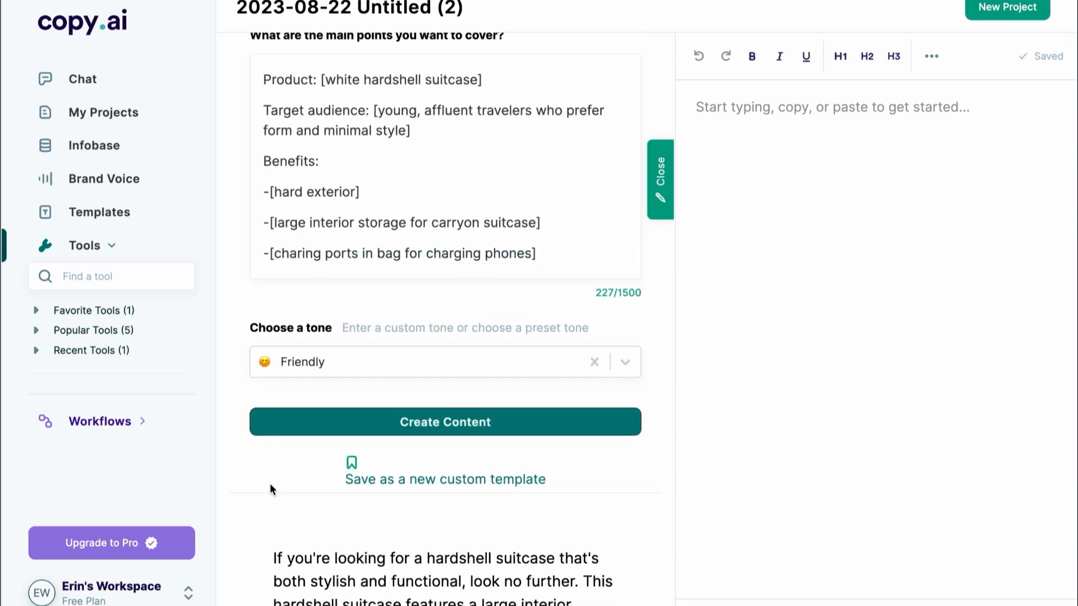
{"action": "scroll", "scroll_direction": "down", "scroll_amount": 3}
{"action": "type", "text": "pink"}
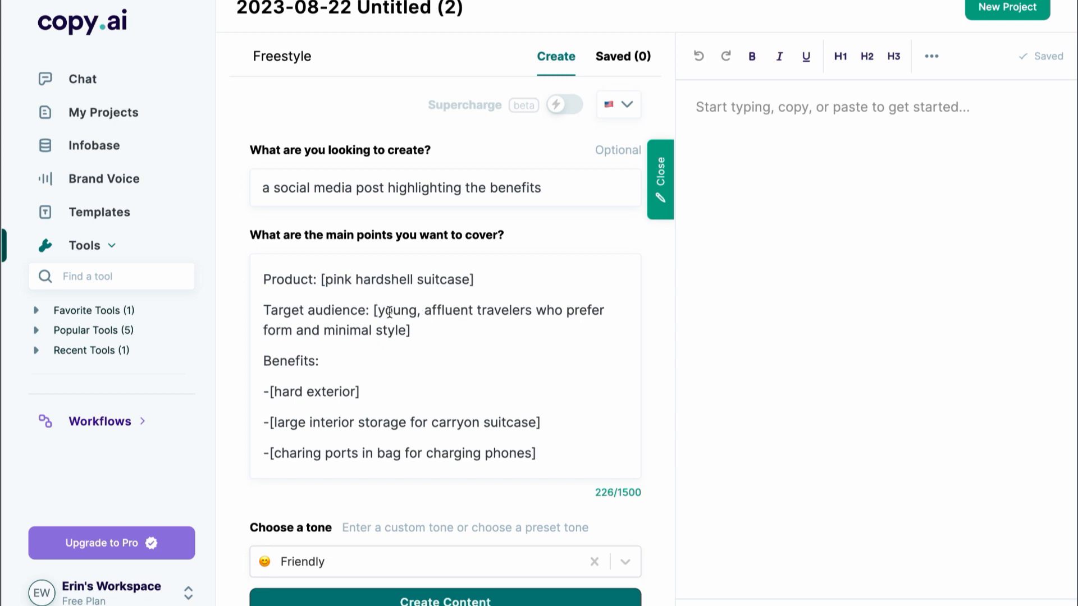
Step: Change the audience to 'travelers who hate to walk' and start the 'strong enough' benefit
{"action": "left_click_drag", "start_coordinate": [378, 310], "coordinate": [409, 330]}
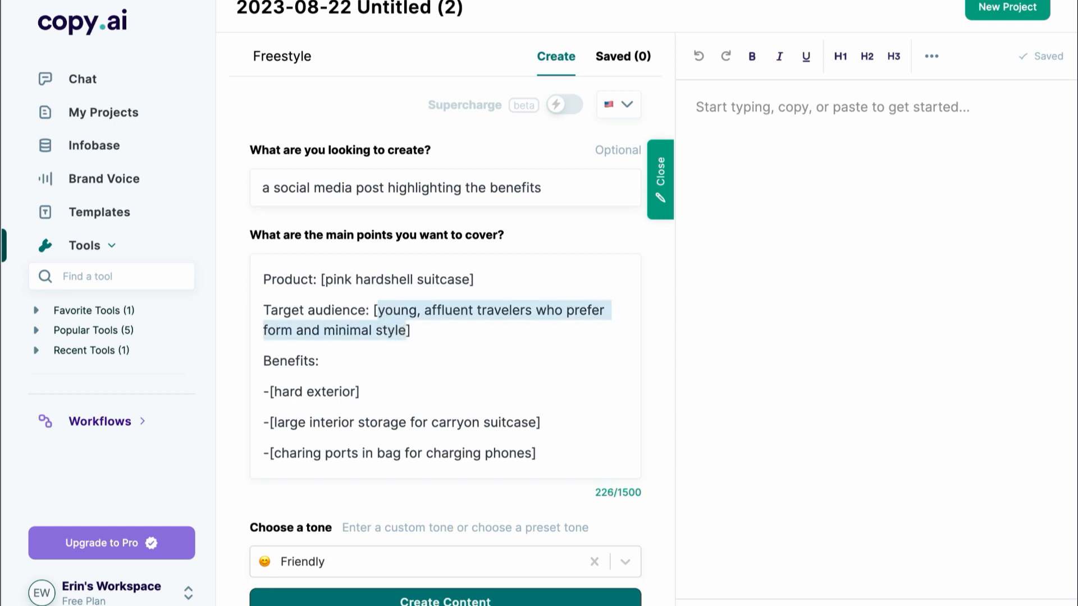
{"action": "type", "text": "travelers who hate to"}
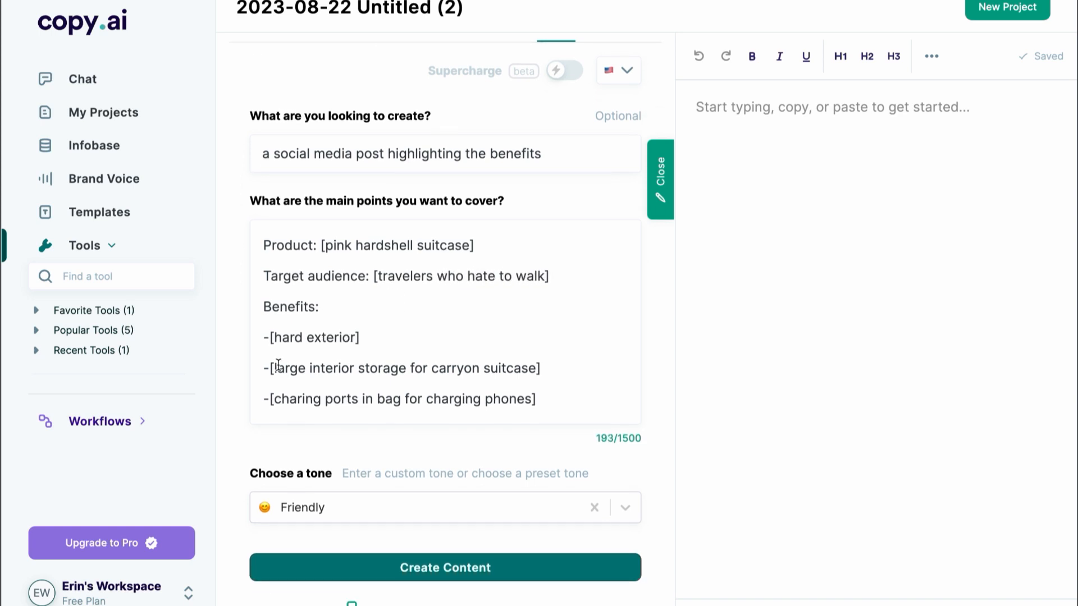
{"action": "type", "text": "strong enough for you to sit on]"}
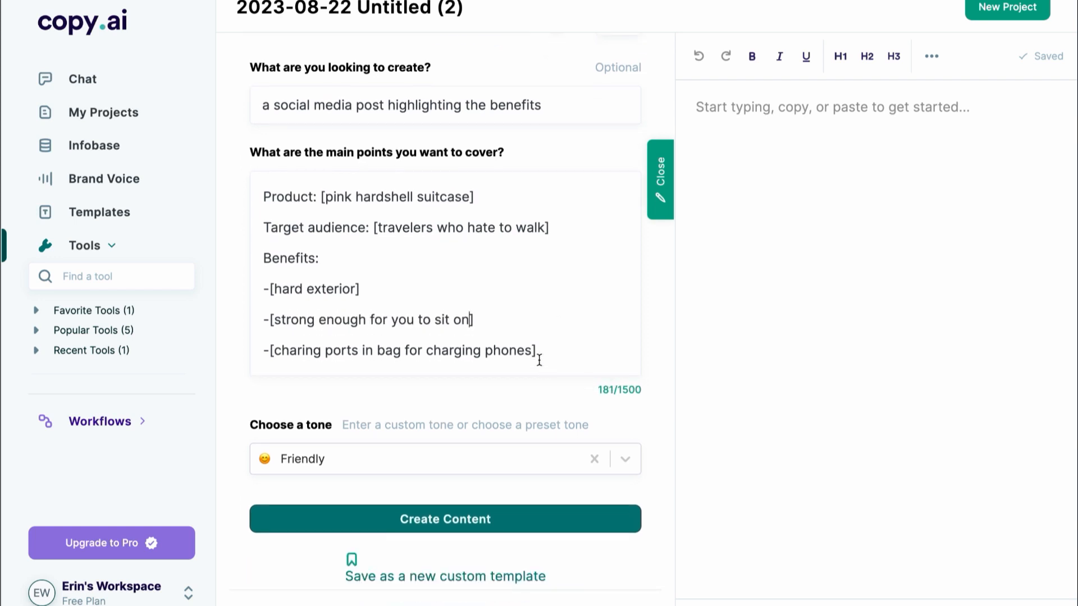
Step: Correct 'indestructible', replace 'looks great' with a special-wheels benefit, and choose Adventurous tone
{"action": "right_click", "coordinate": [371, 167]}
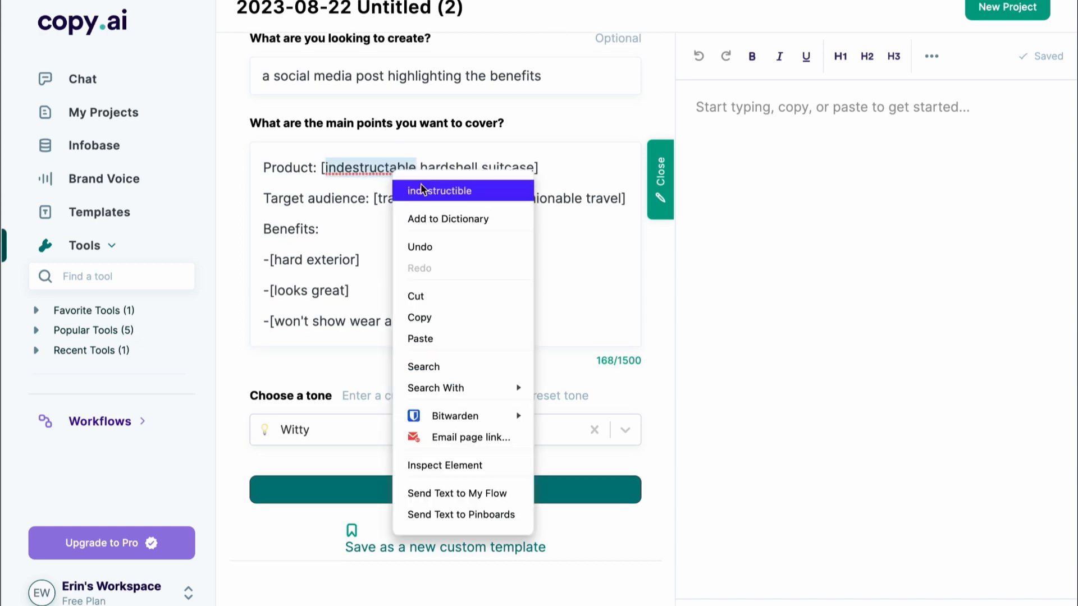
{"action": "left_click", "coordinate": [443, 190]}
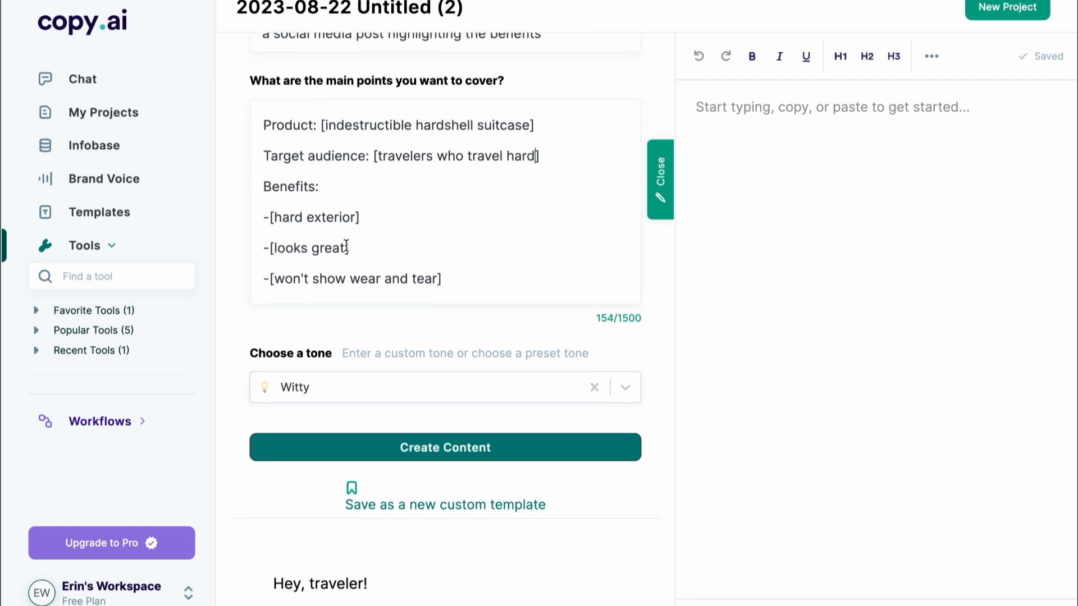
{"action": "double_click", "coordinate": [307, 249]}
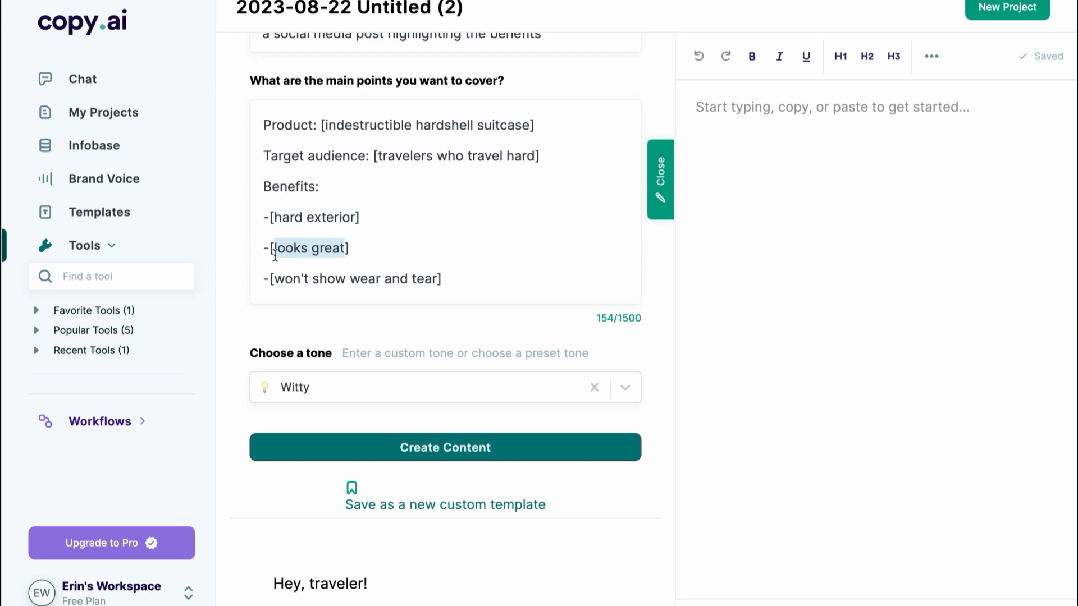
{"action": "mouse_move", "coordinate": [356, 255]}
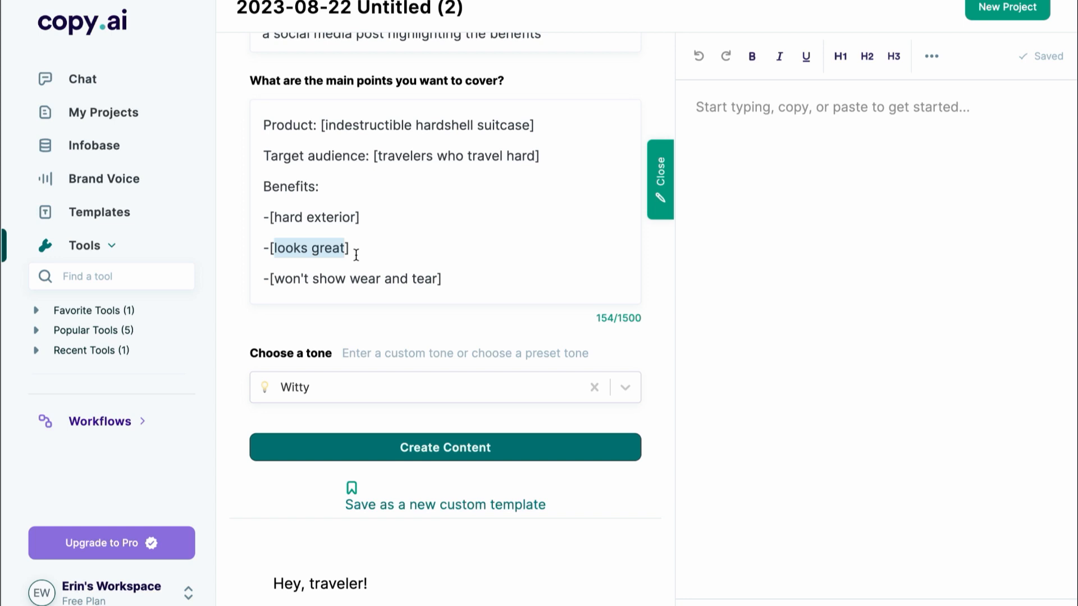
{"action": "type", "text": "the wheels]"}
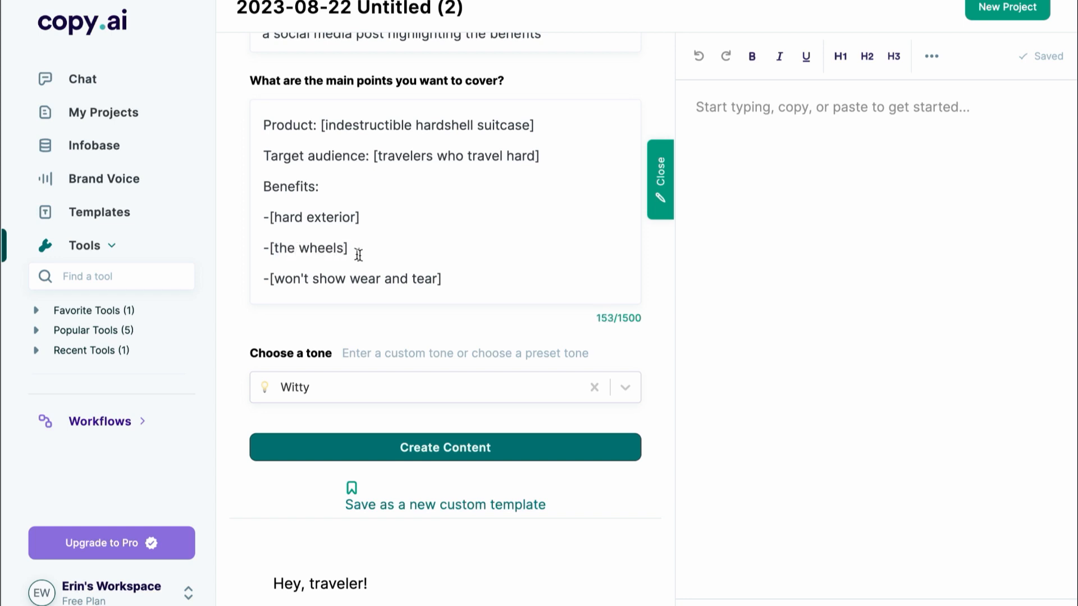
{"action": "type", "text": "\" \""}
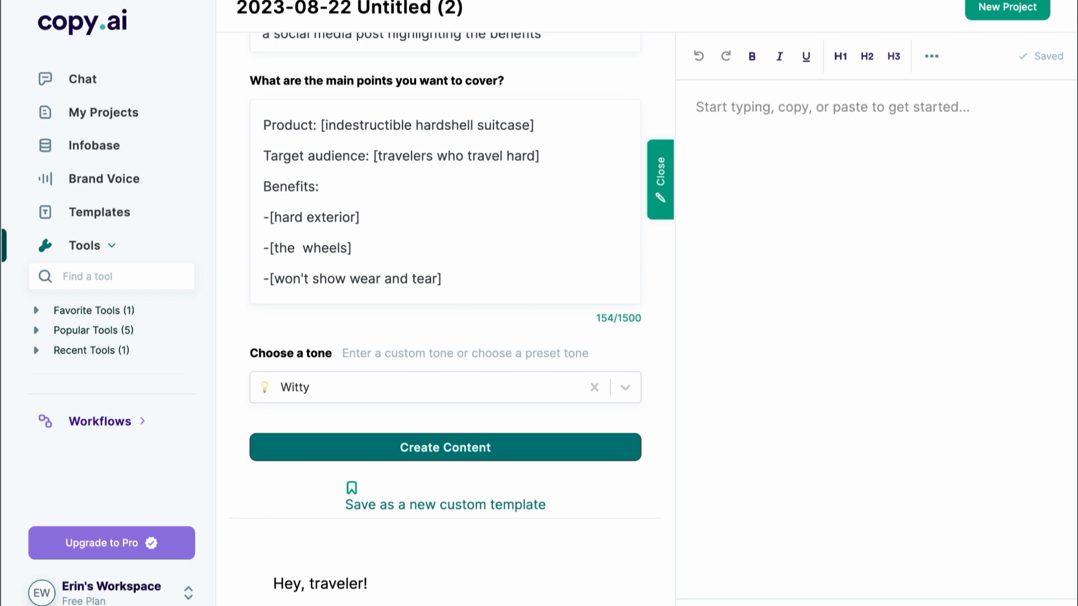
{"action": "type", "text": "special"}
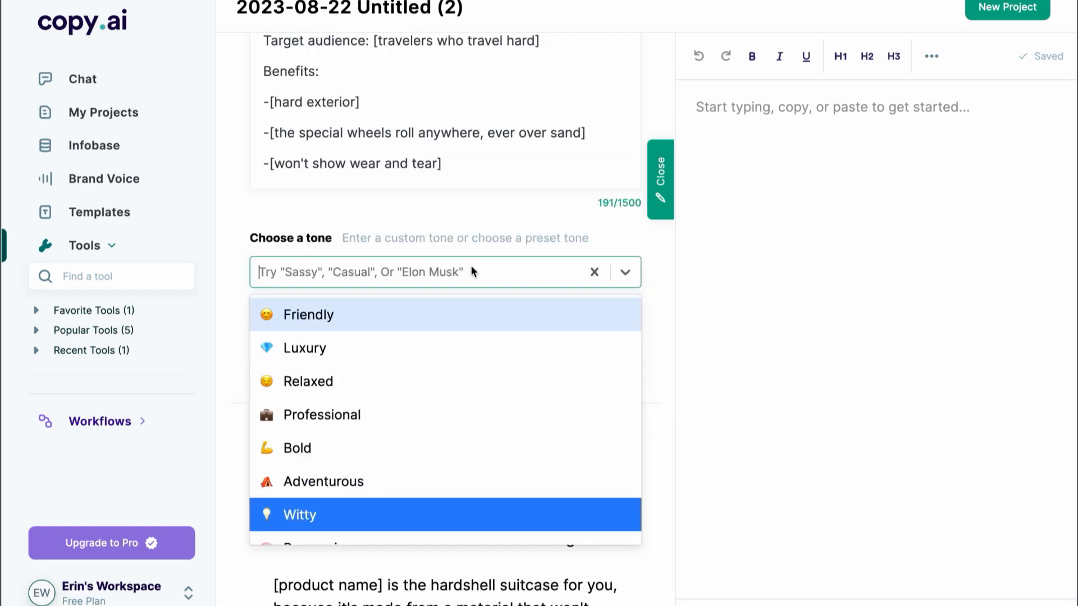
{"action": "left_click", "coordinate": [321, 482]}
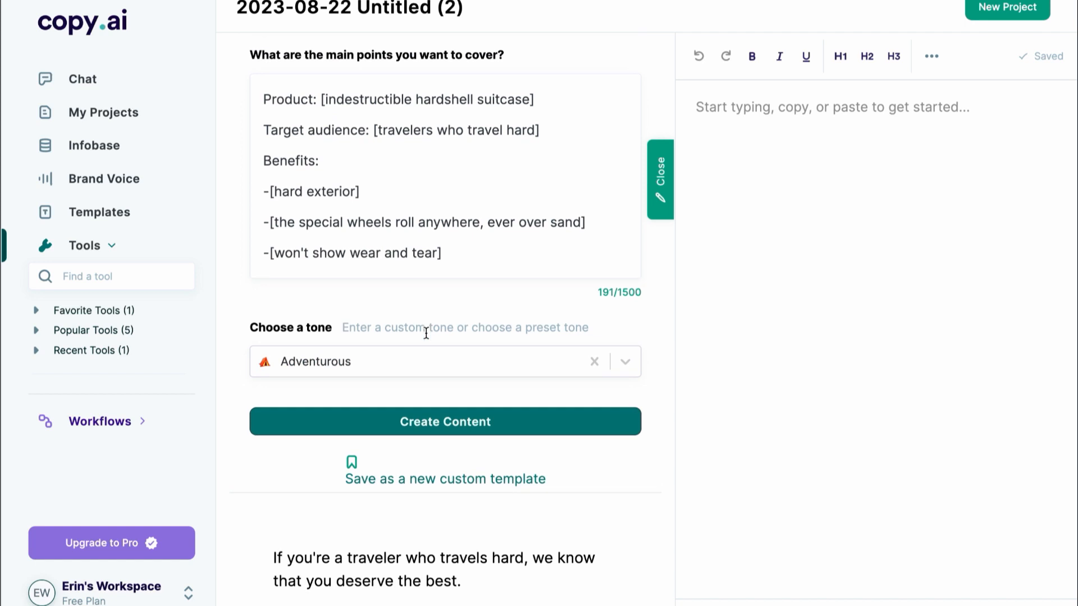
{"action": "scroll", "scroll_direction": "down", "scroll_amount": 3}
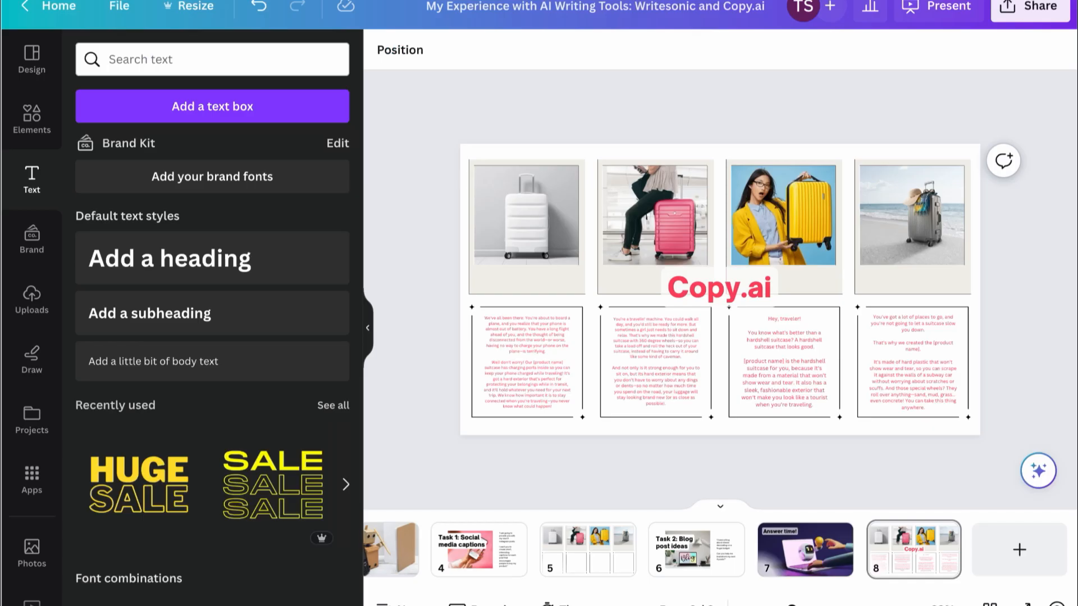
{"action": "left_click", "coordinate": [696, 549]}
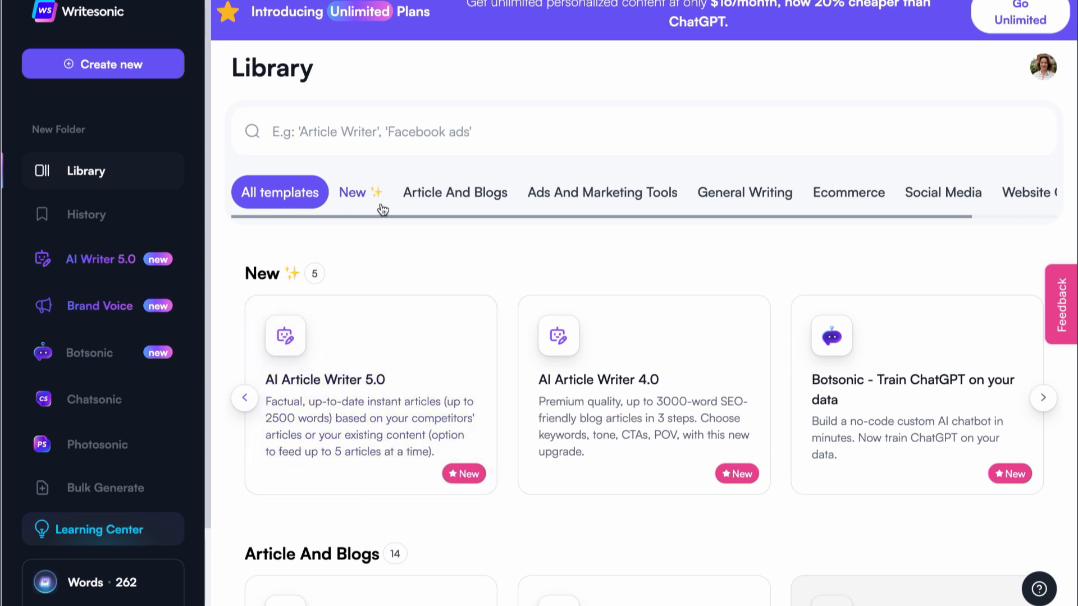
{"action": "mouse_move", "coordinate": [1031, 192]}
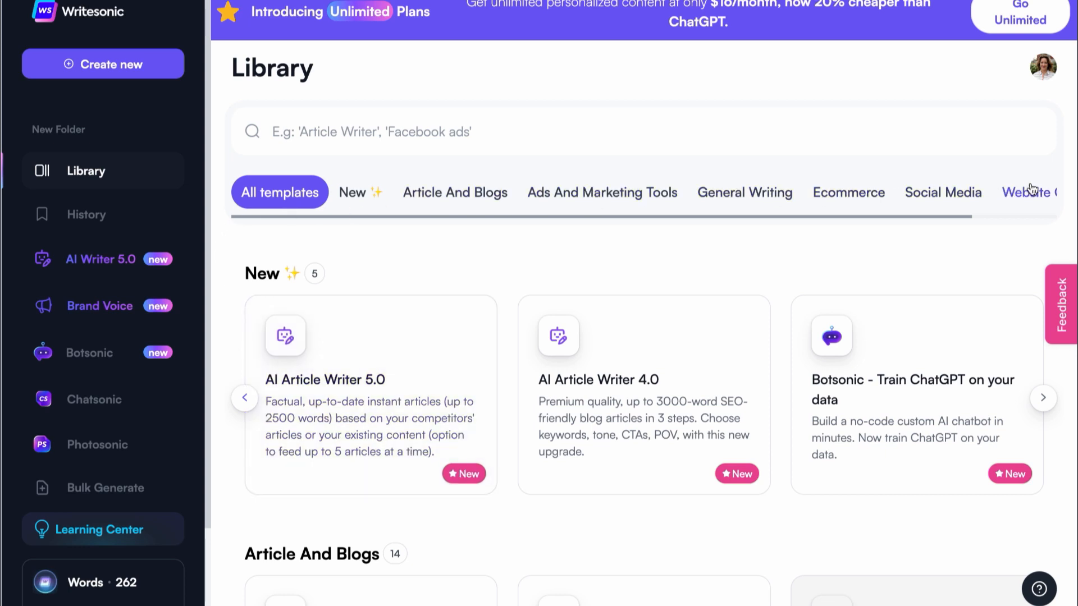
Step: Filter the library to Article And Blogs and search for 'blog idea'
{"action": "left_click", "coordinate": [454, 192]}
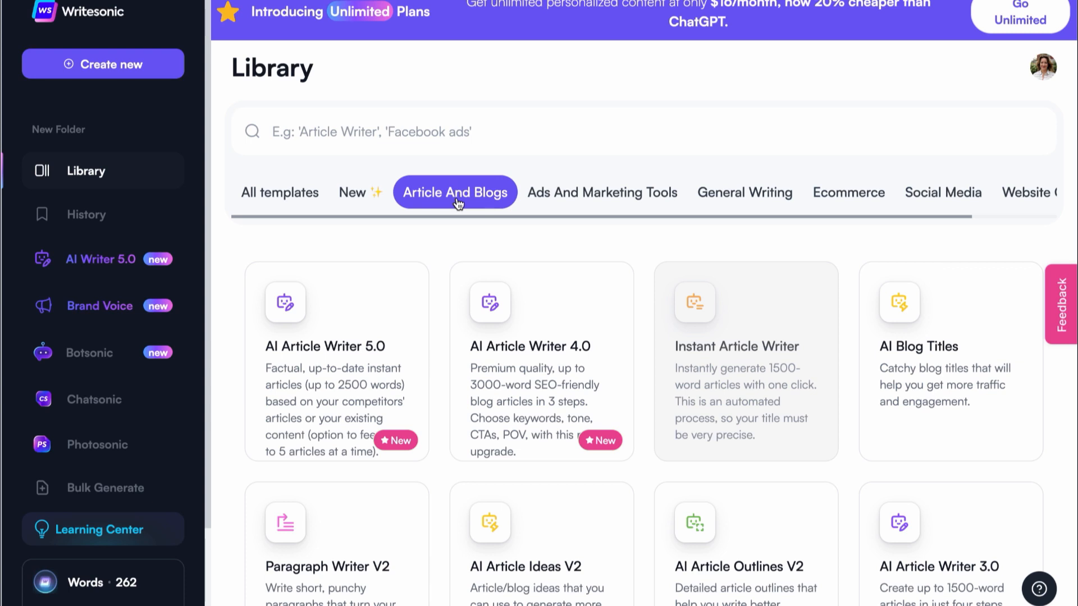
{"action": "scroll", "scroll_direction": "down", "scroll_amount": 3}
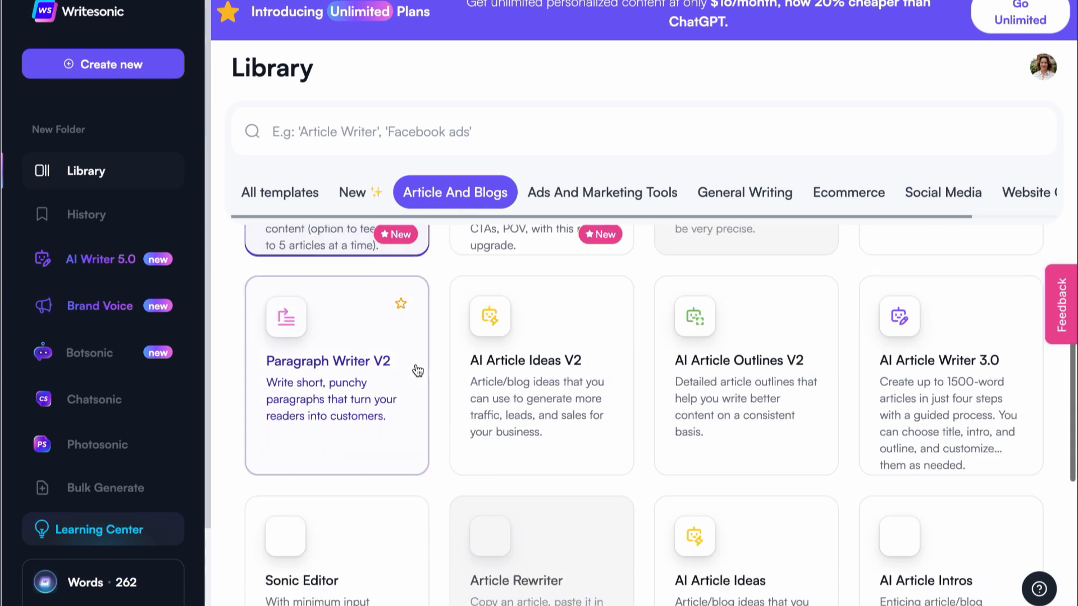
{"action": "scroll", "scroll_direction": "down", "scroll_amount": 3}
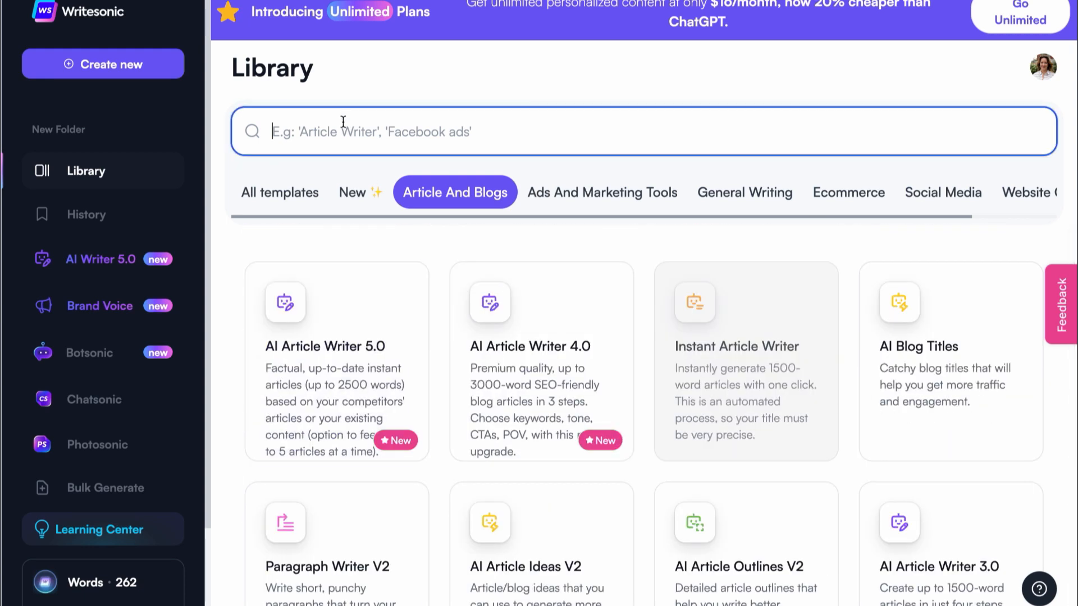
{"action": "type", "text": "blog idea"}
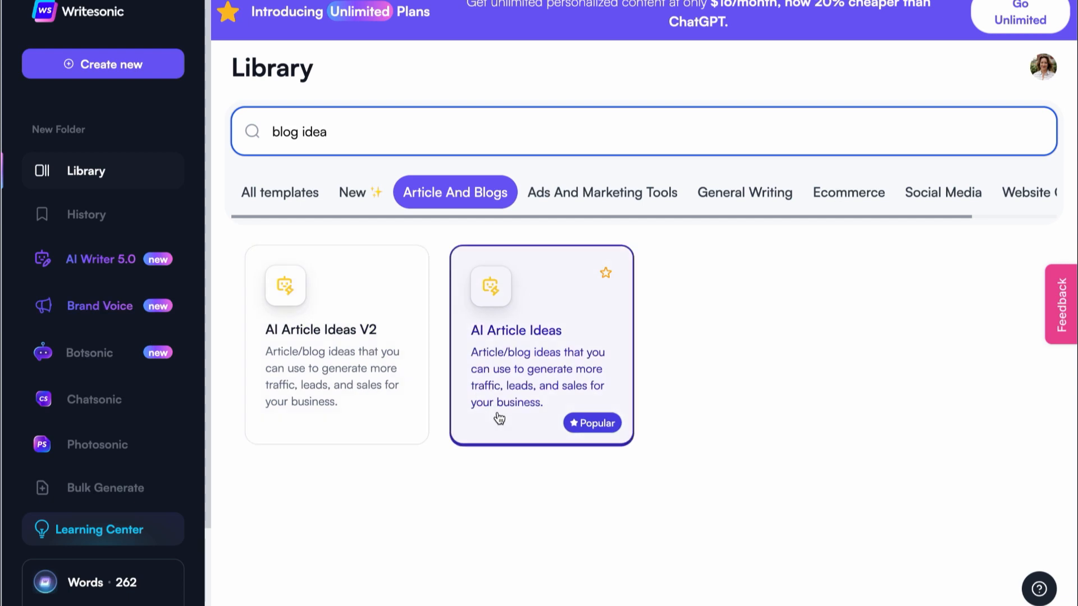
{"action": "mouse_move", "coordinate": [358, 383]}
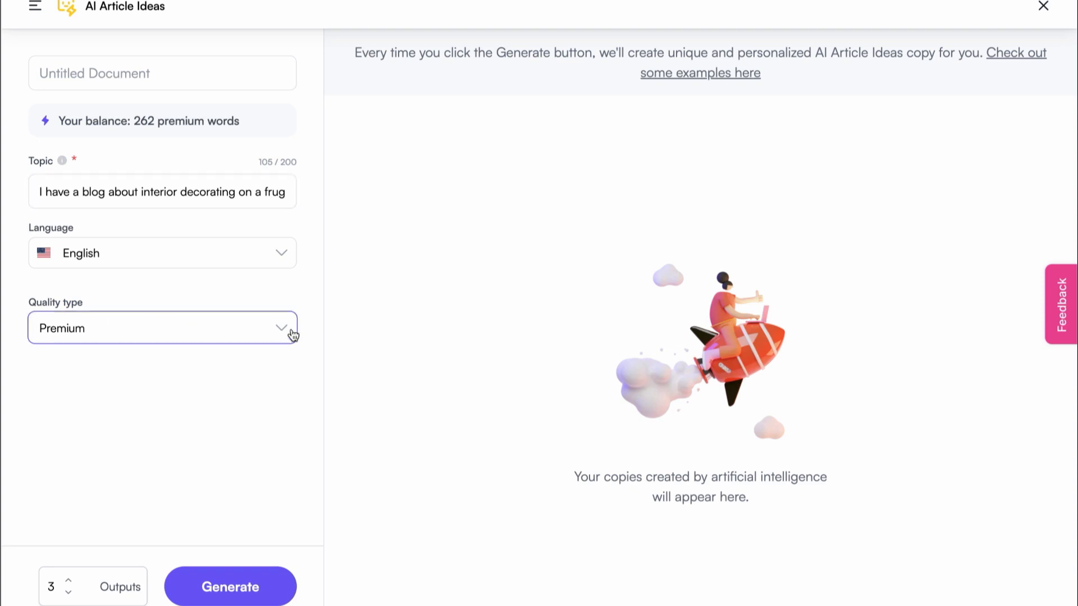
Step: Keep Premium quality in AI Article Ideas and generate frugal decorating title ideas
{"action": "left_click", "coordinate": [162, 328]}
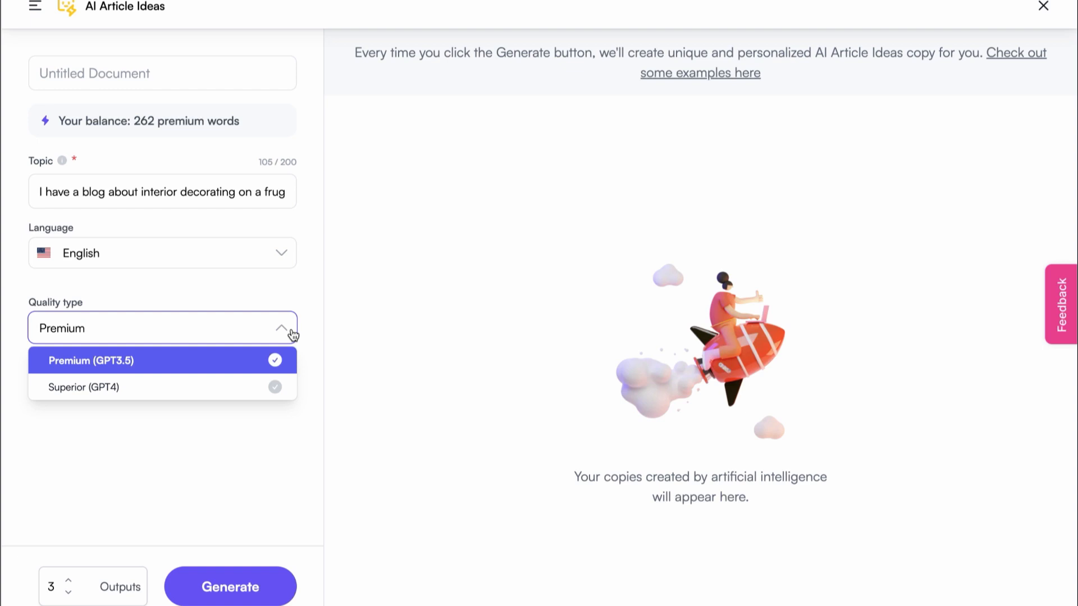
{"action": "mouse_move", "coordinate": [82, 387]}
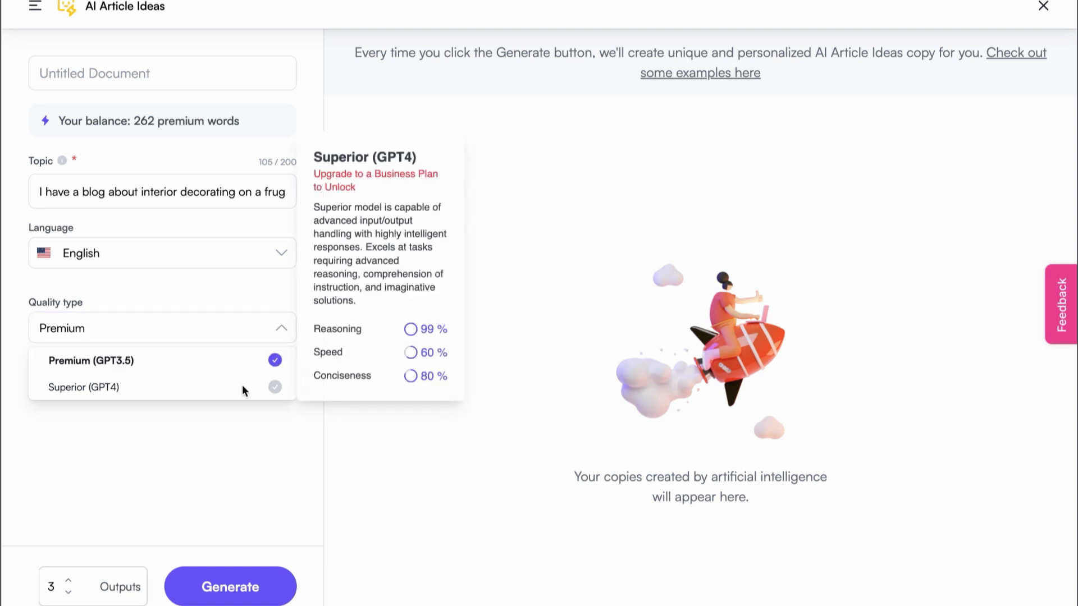
{"action": "left_click", "coordinate": [88, 362]}
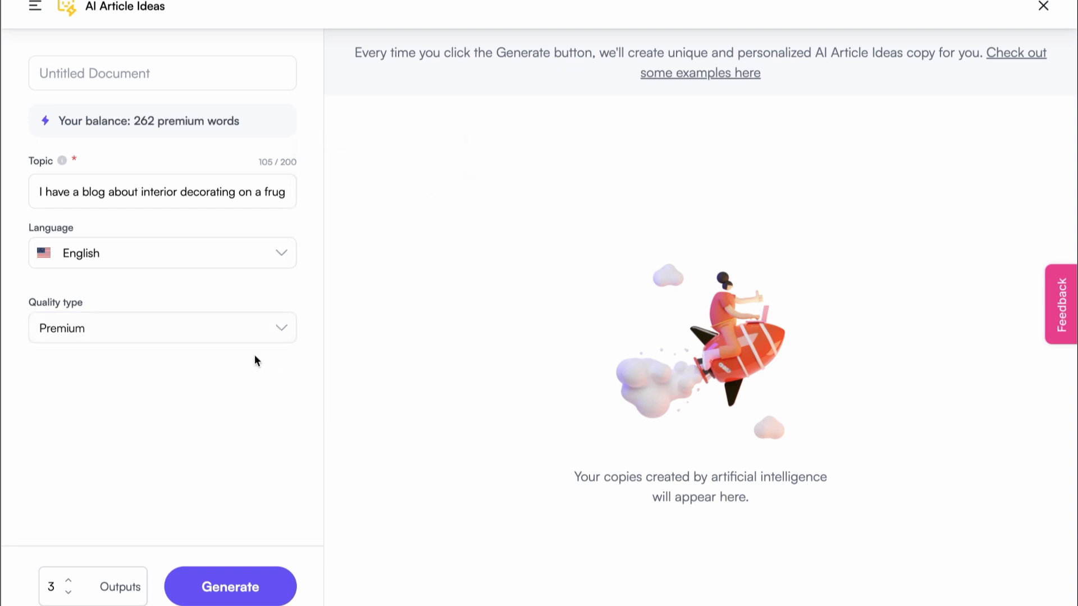
{"action": "left_click", "coordinate": [230, 586]}
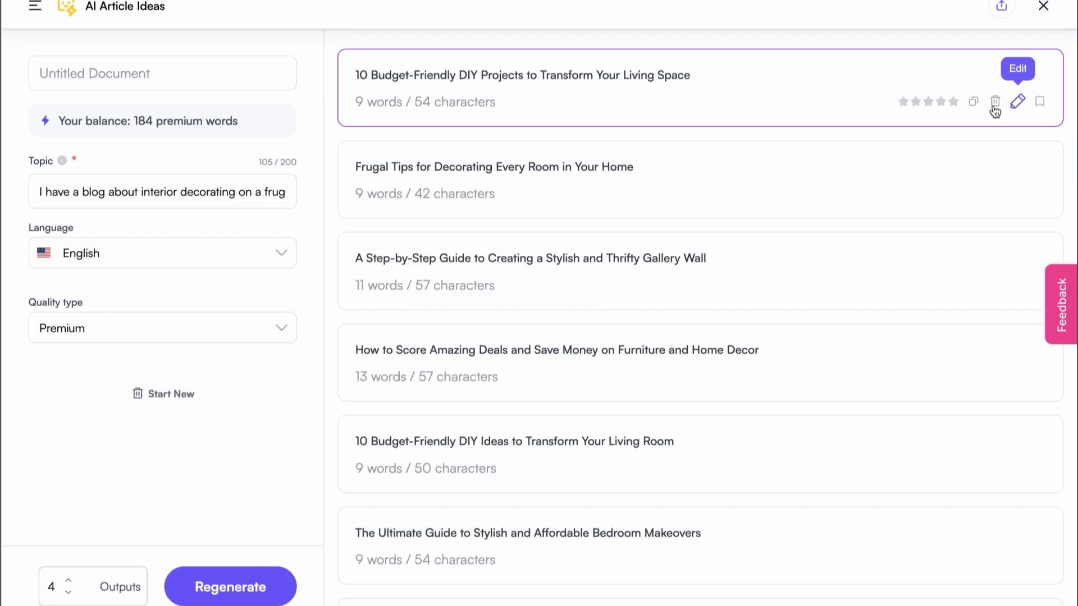
{"action": "left_click", "coordinate": [974, 101]}
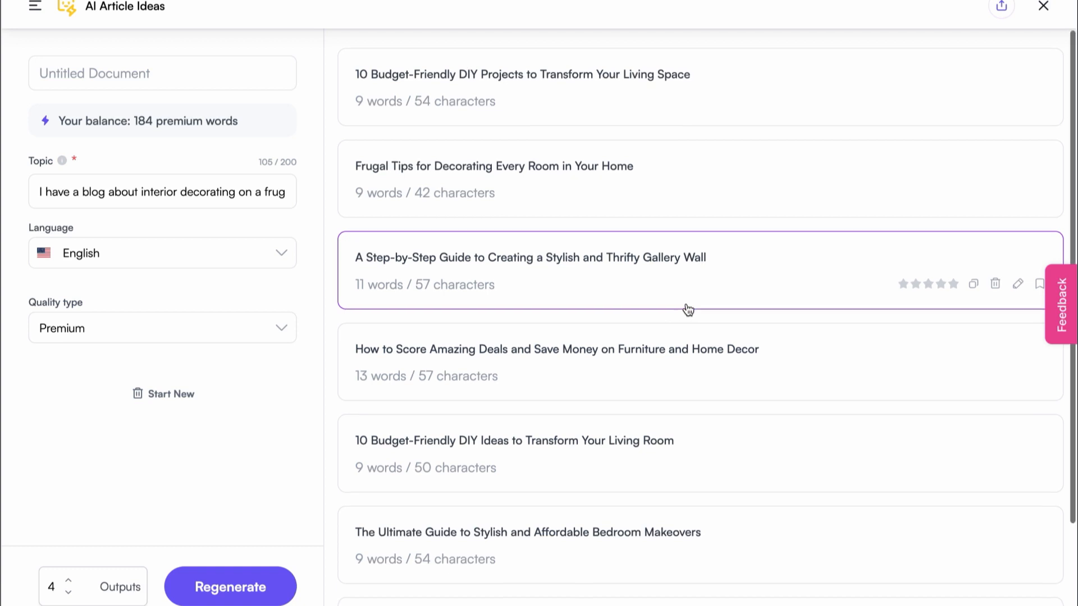
{"action": "scroll", "scroll_direction": "down", "scroll_amount": 3}
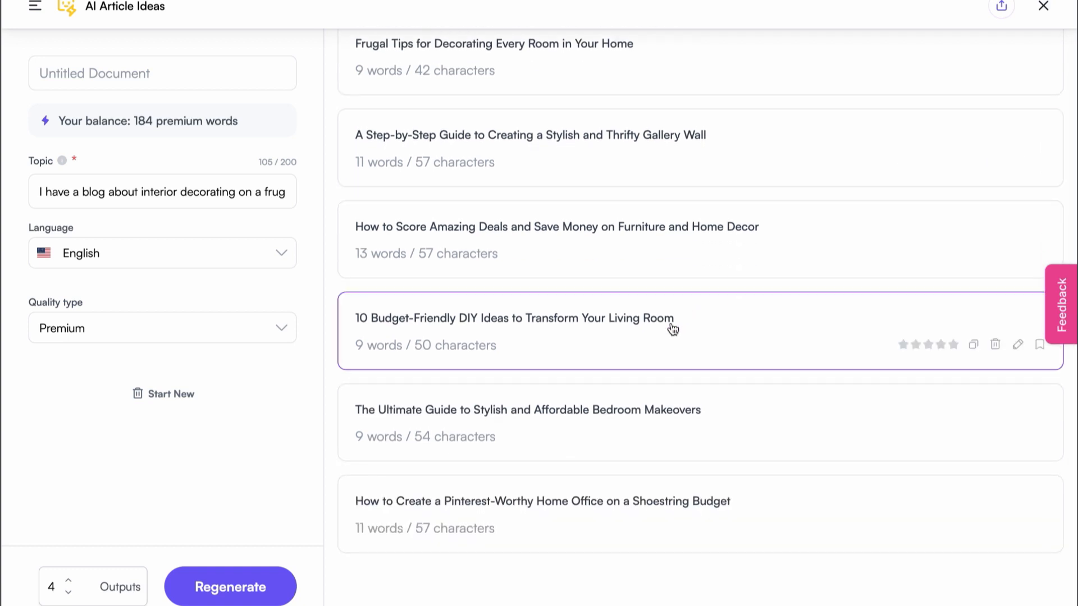